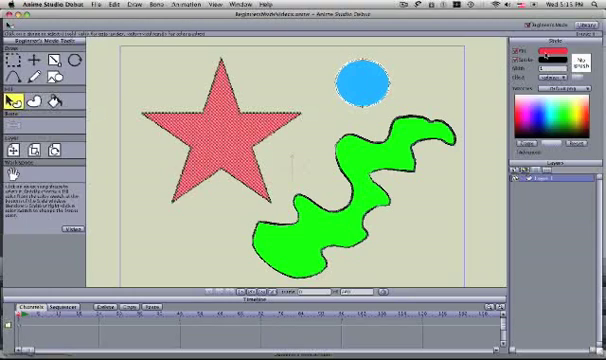
Change the selected star's fill colour from pink to yellow in the Style palette.
left_click(560, 54)
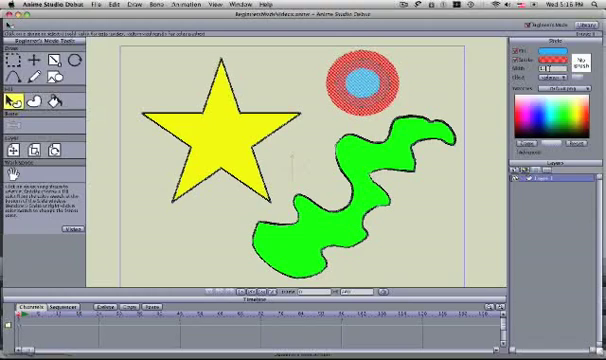
Lower the circle's red Line colour opacity so its outline becomes semi-transparent.
left_click(552, 76)
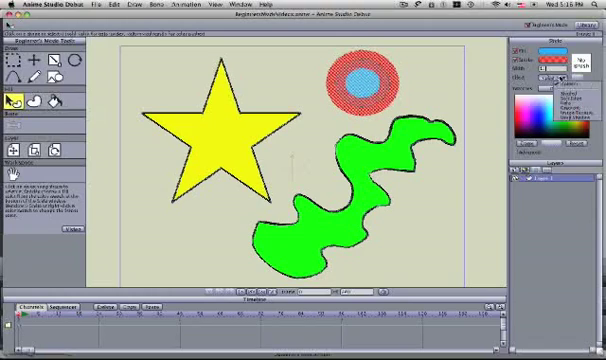